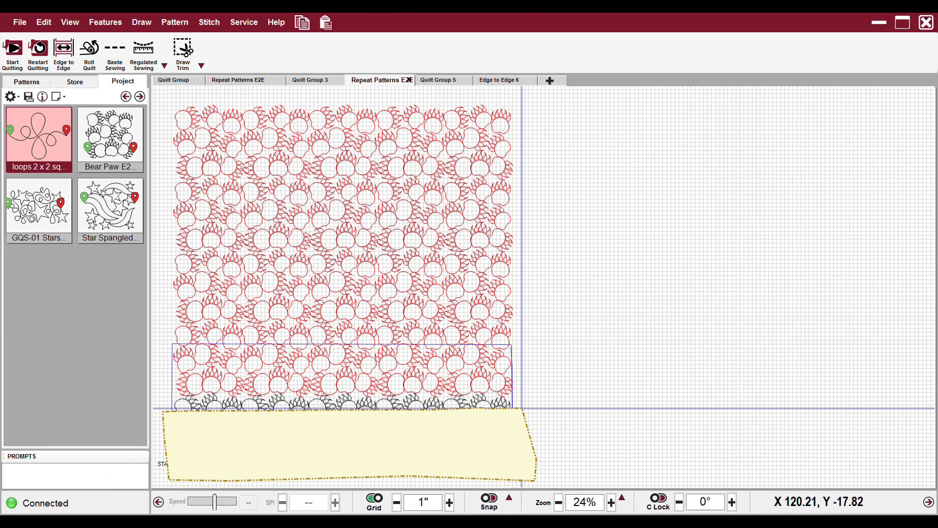
click(564, 502)
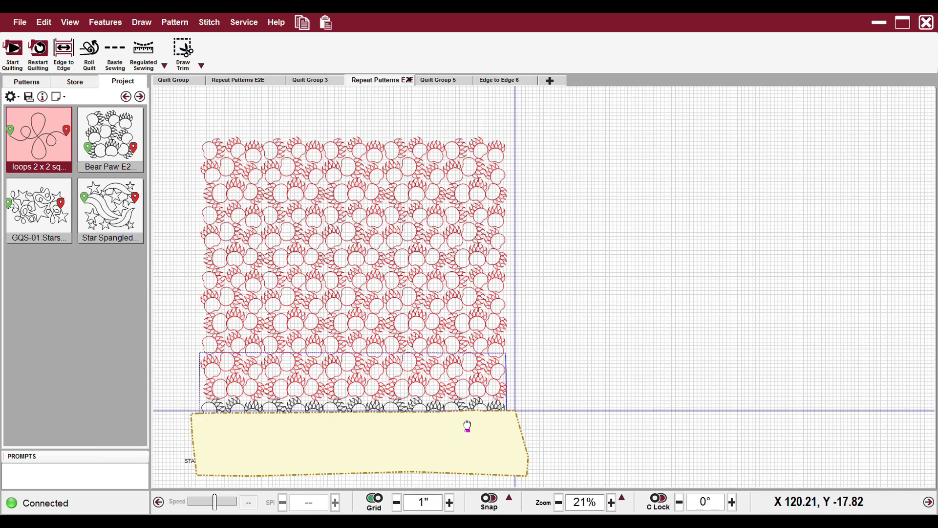
click(611, 501)
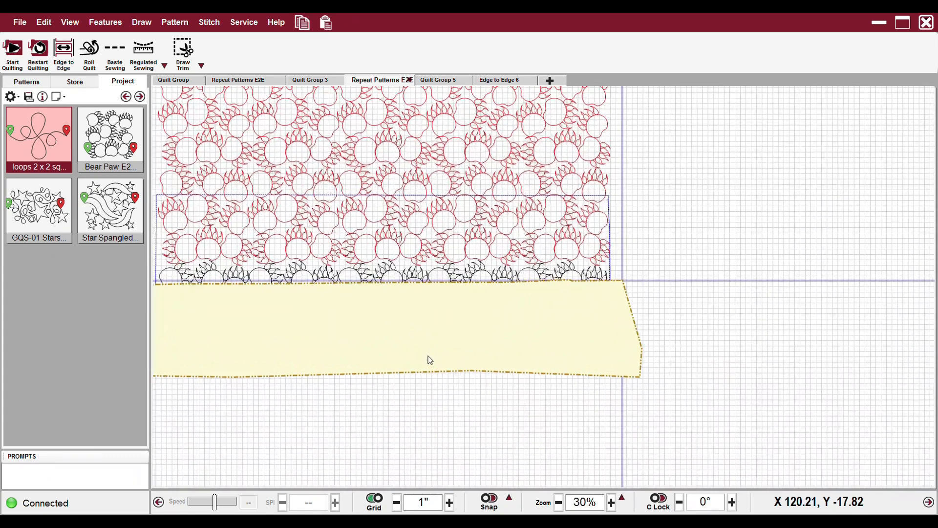